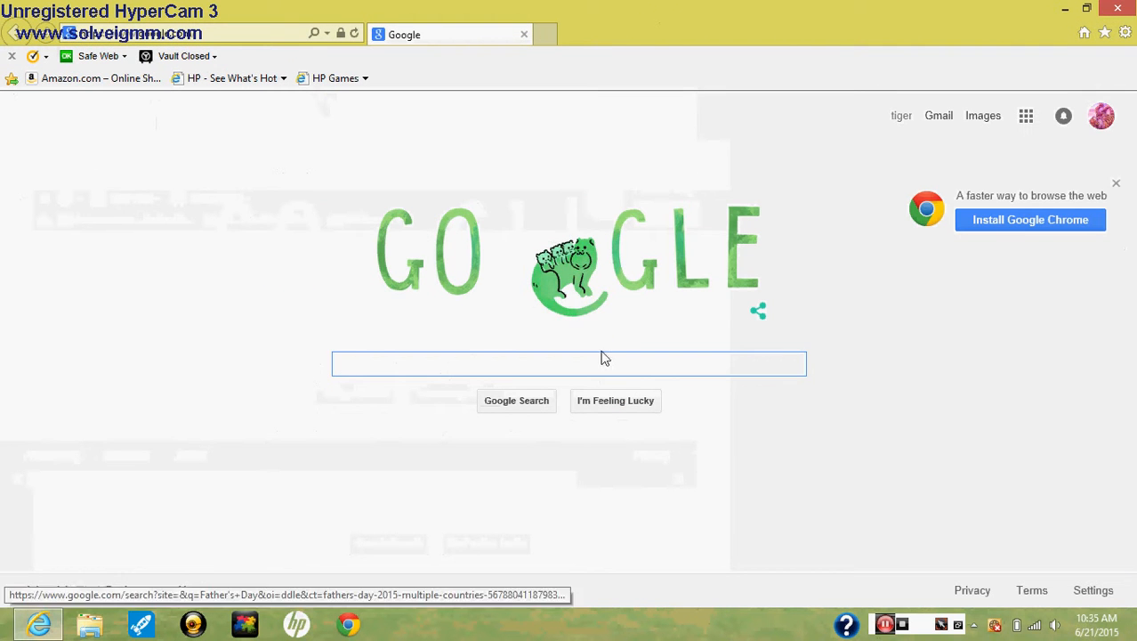
Step: Search Google for 'you' and follow the YouTube result to its home page
left_click(569, 363)
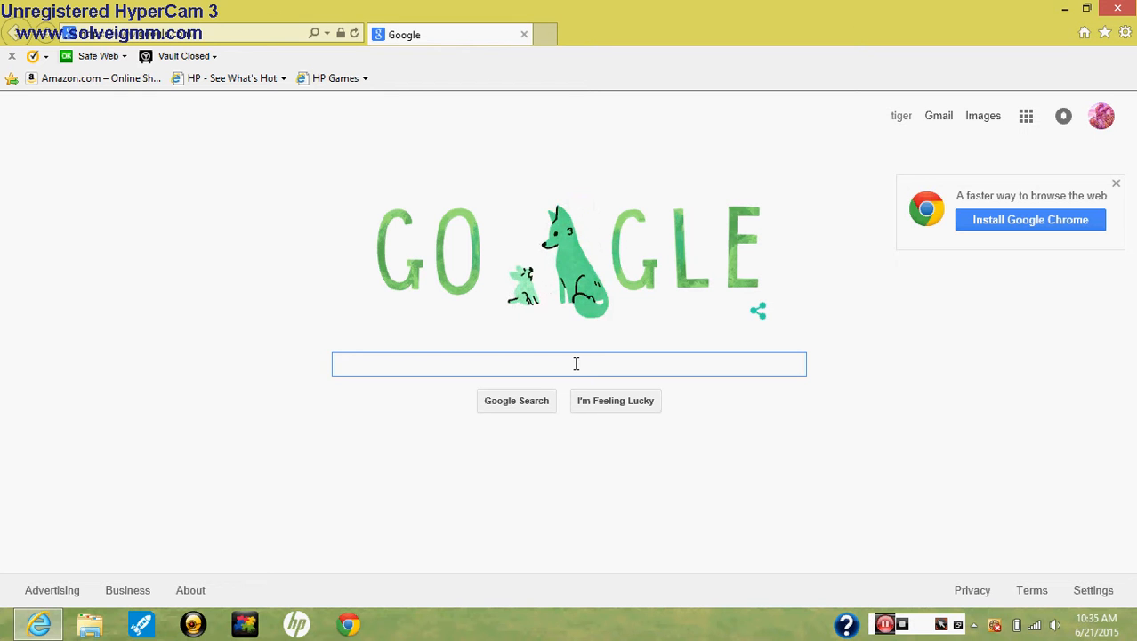
type("yout")
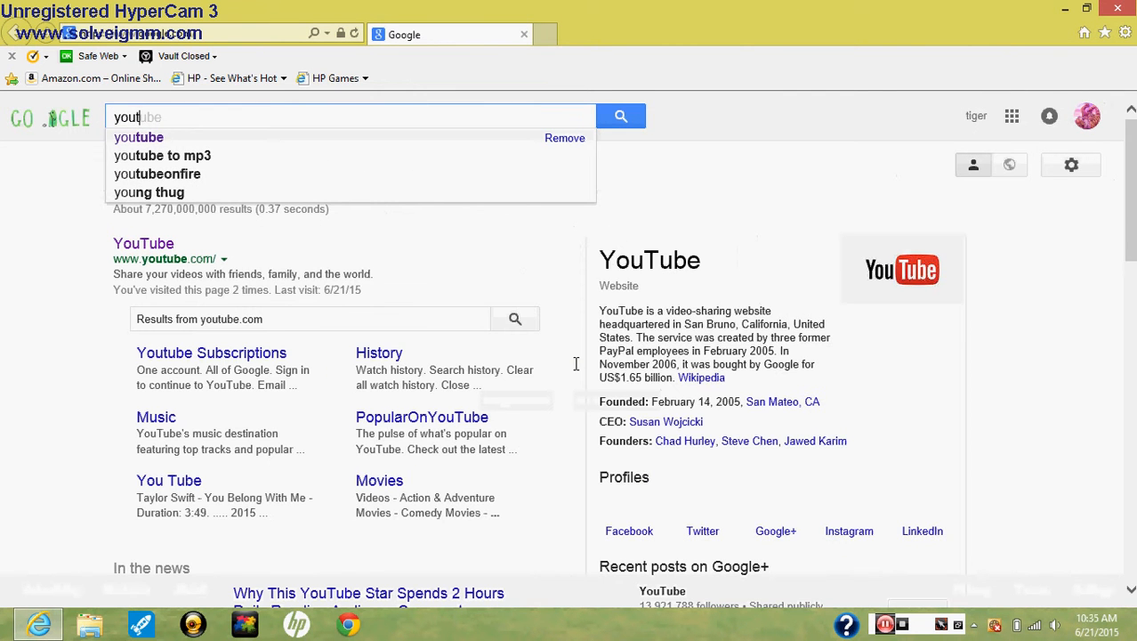
mouse_move(142, 242)
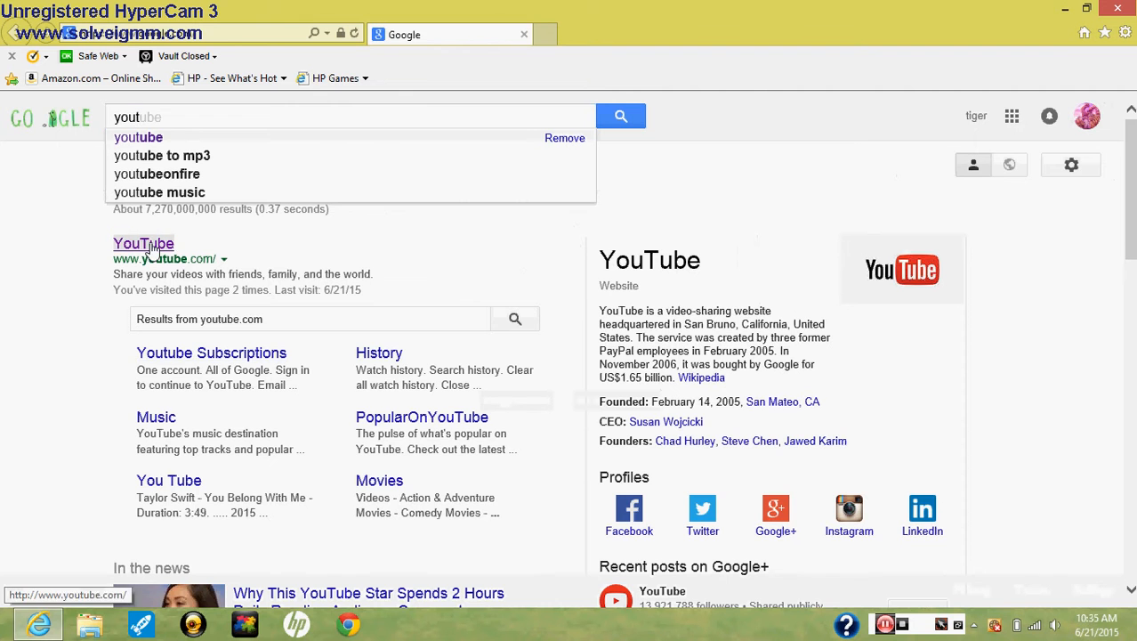
left_click(142, 242)
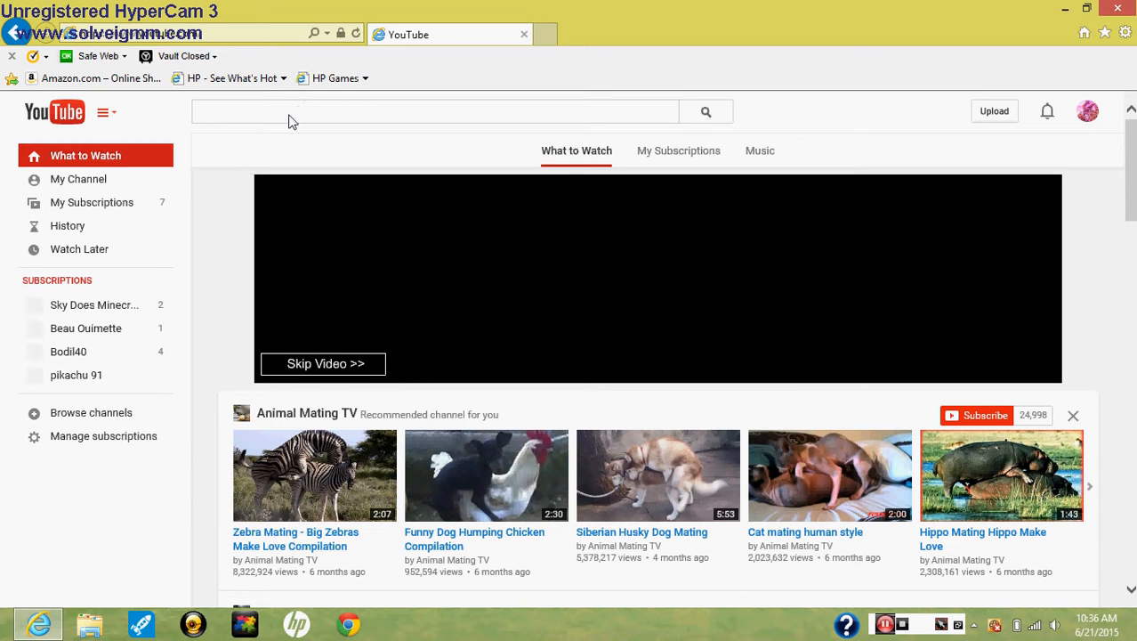
Step: Search YouTube for 'anime wolves' after discarding a first 'im' attempt
left_click(267, 112)
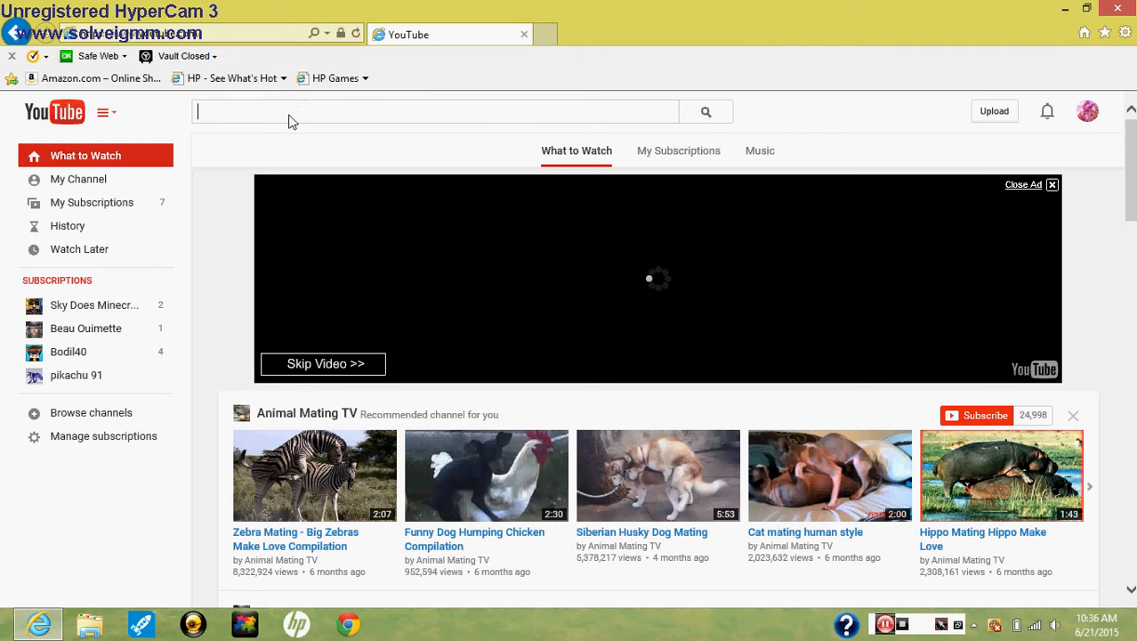
type("ime")
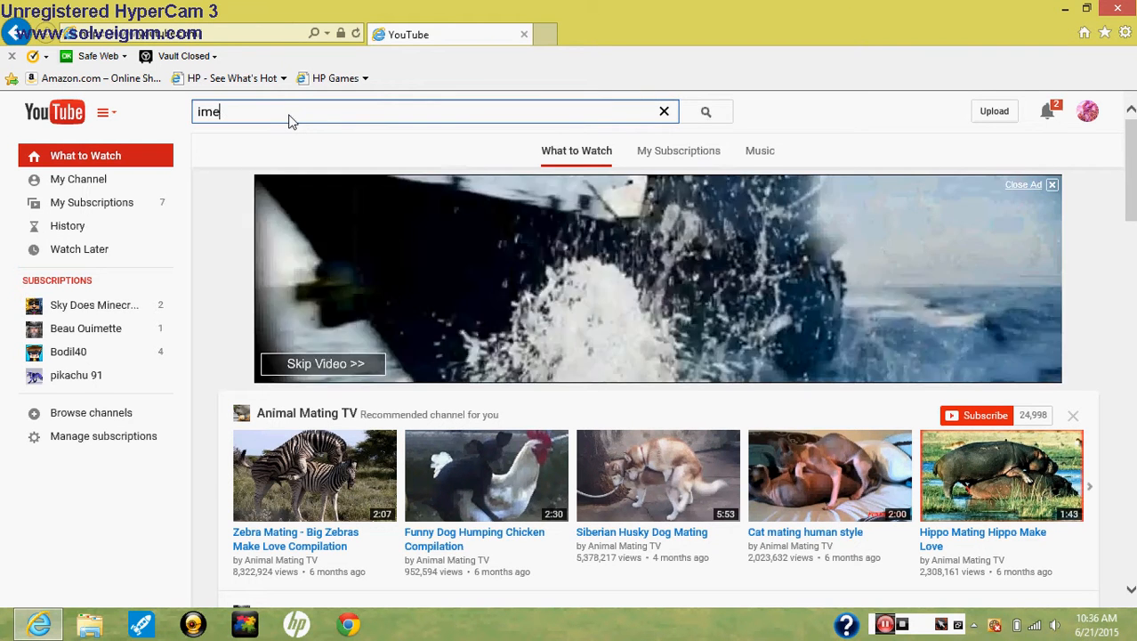
left_click(664, 110)
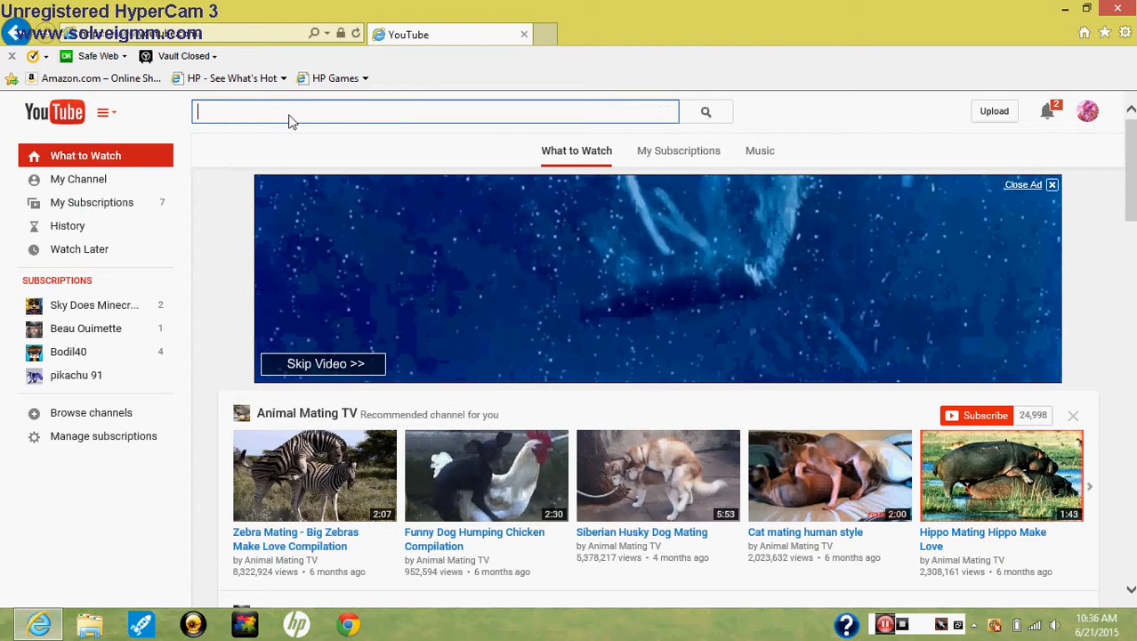
type("a")
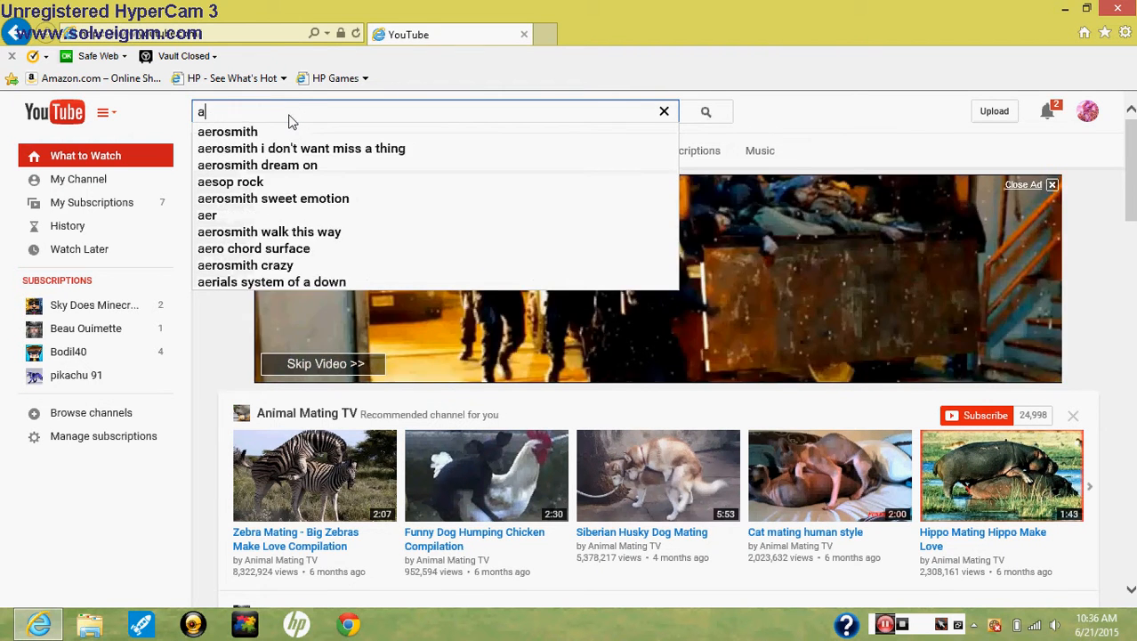
type("nime wolve")
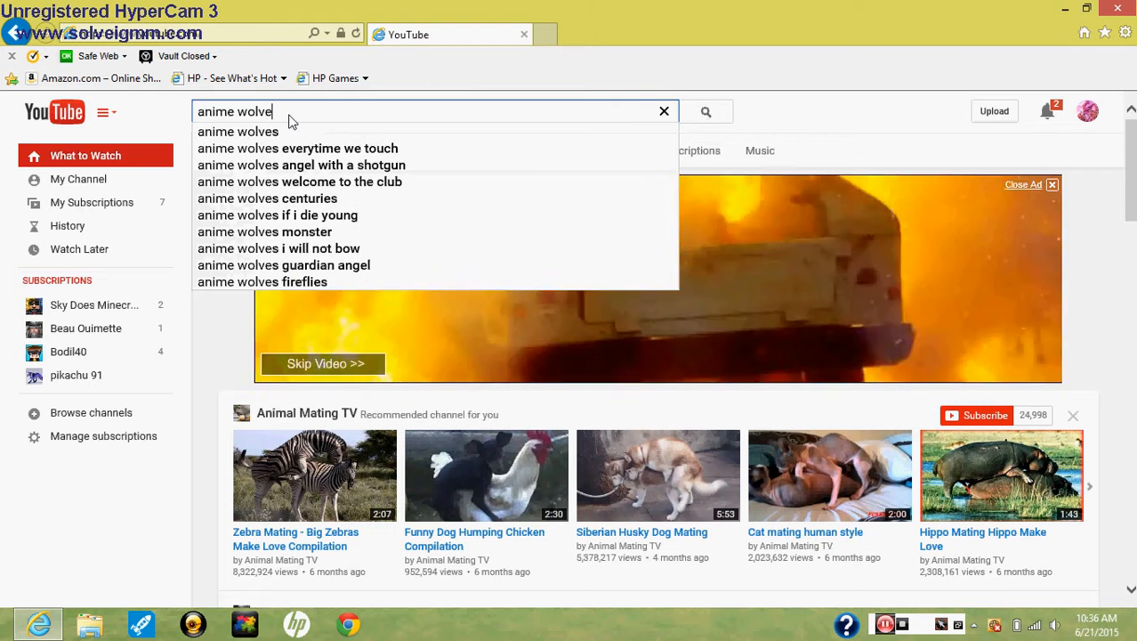
type("s")
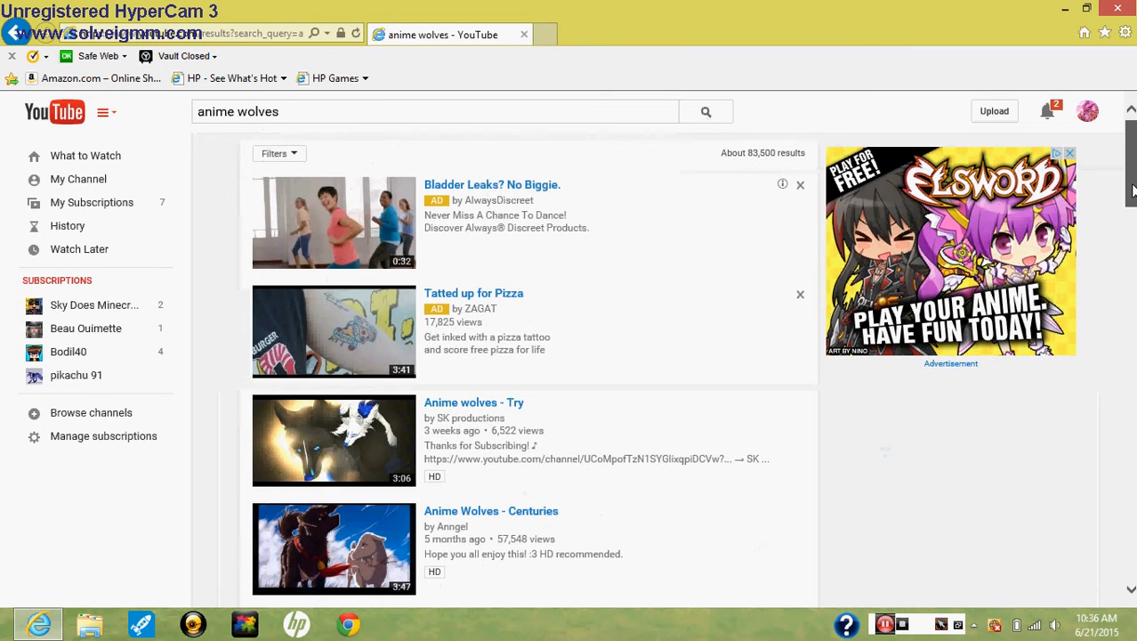
Step: Scroll the results to reach the 'Anime wolves - I'm coming home' video by SK productions
scroll("down", 3)
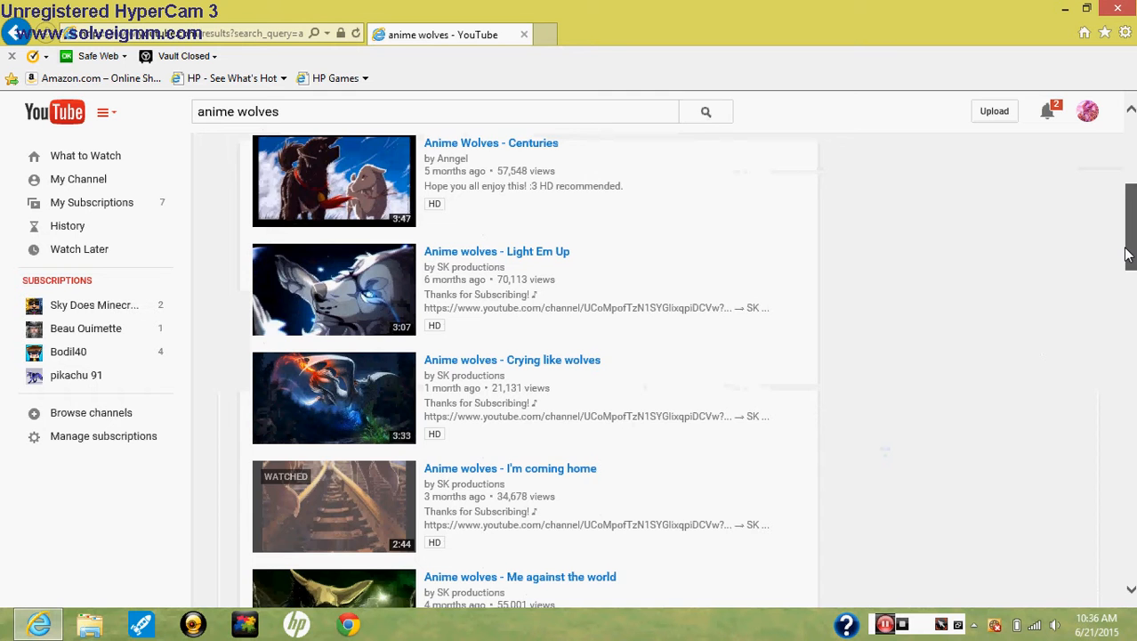
scroll("down", 3)
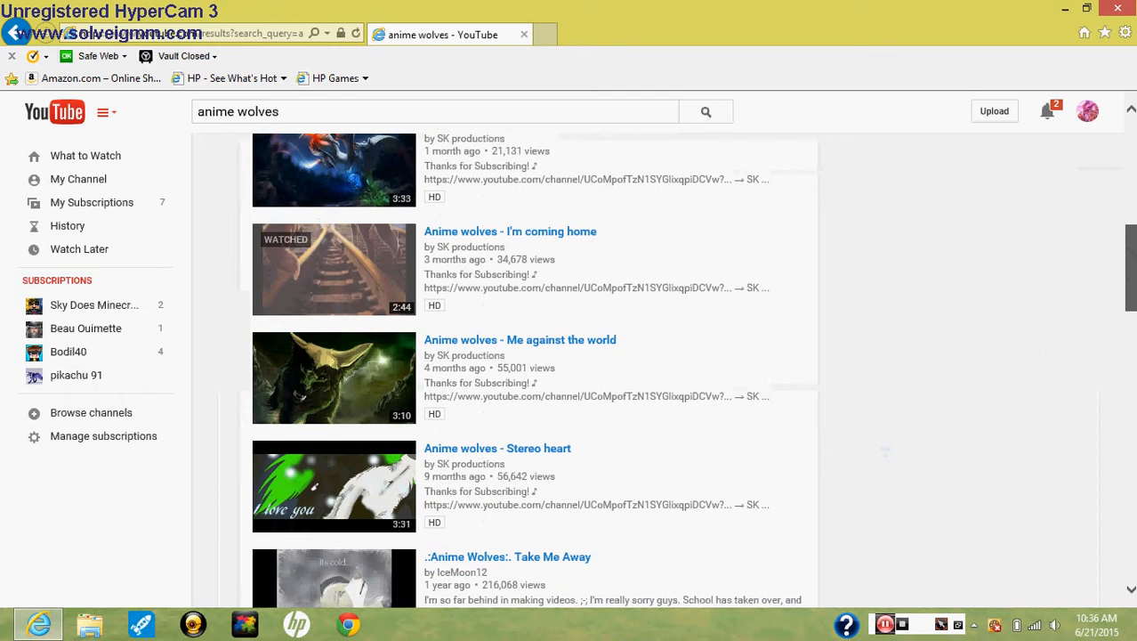
scroll("down", 3)
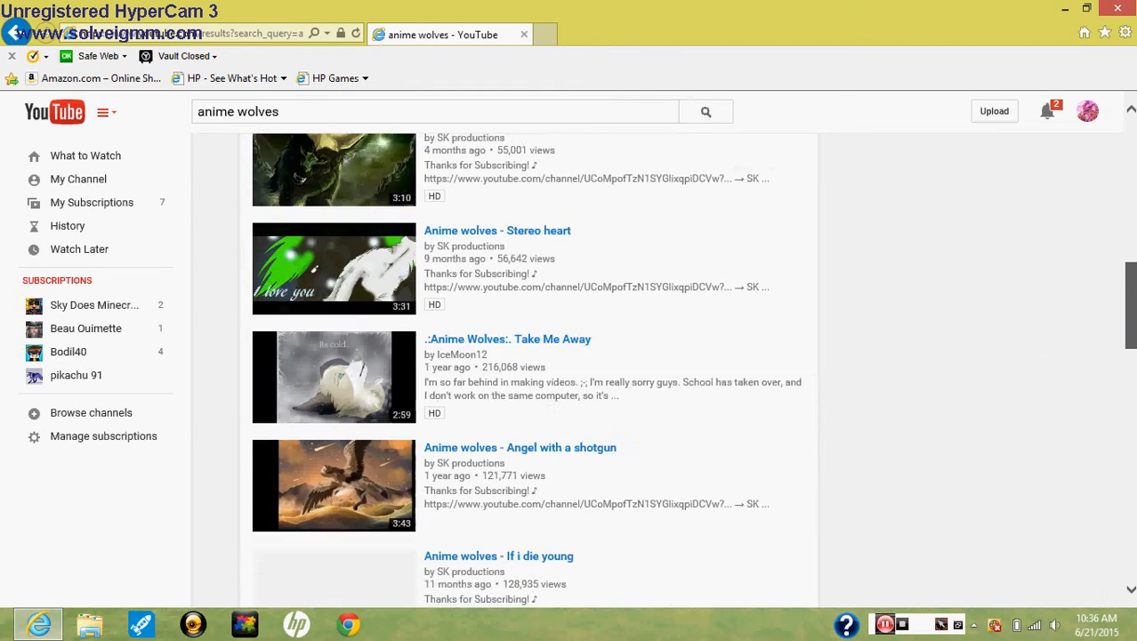
scroll("down", 3)
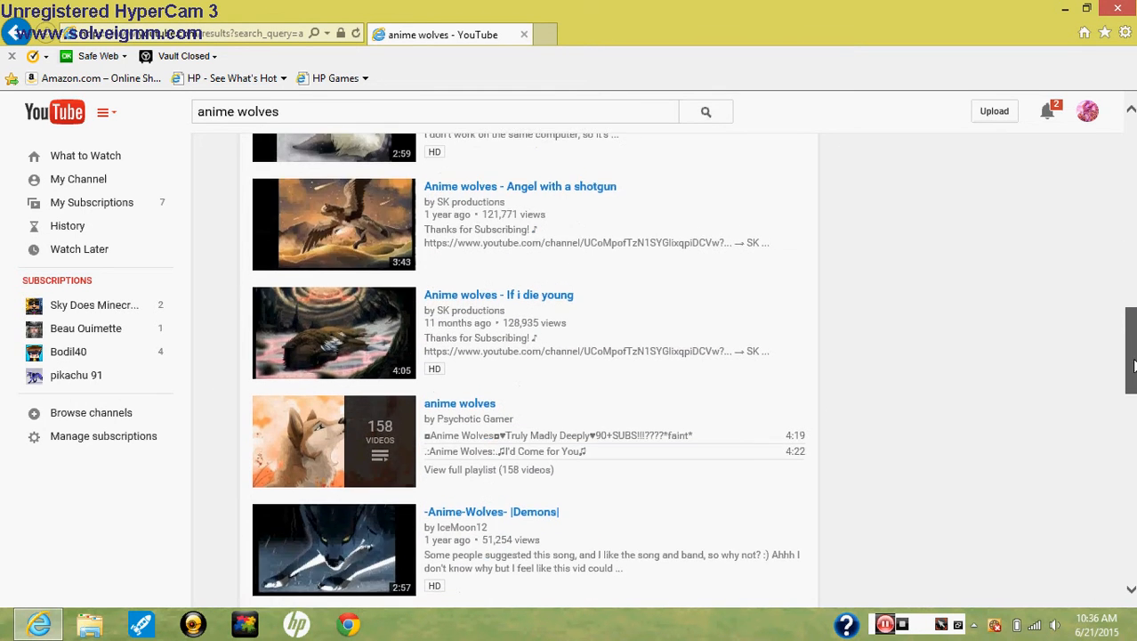
scroll("down", 3)
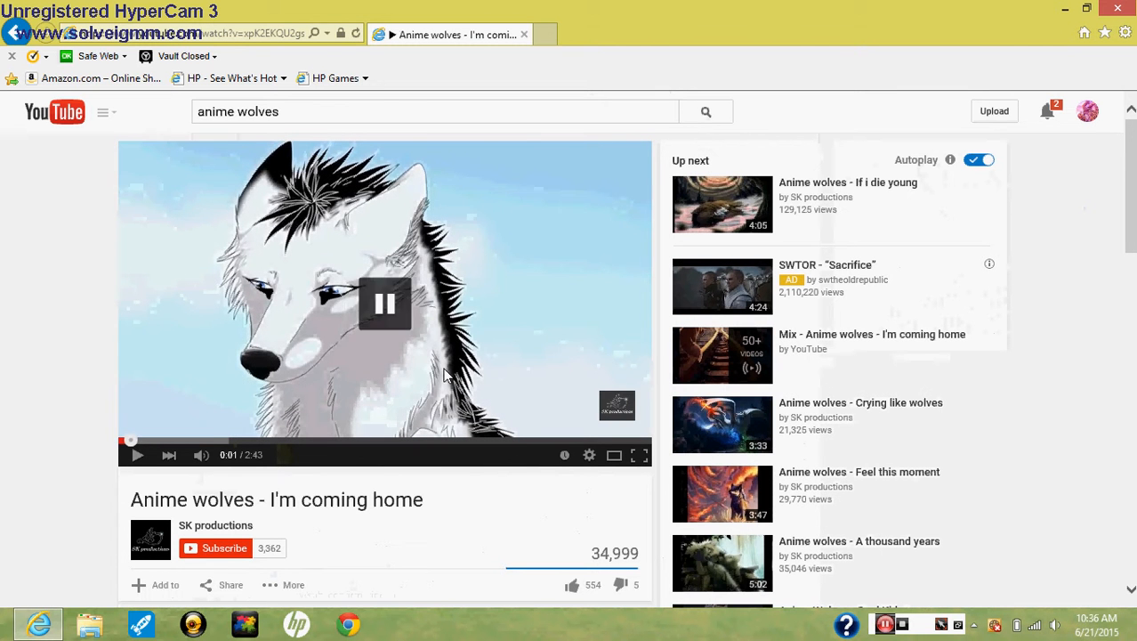
Step: Copy the video's web address and start a new tab showing Google
left_click(385, 302)
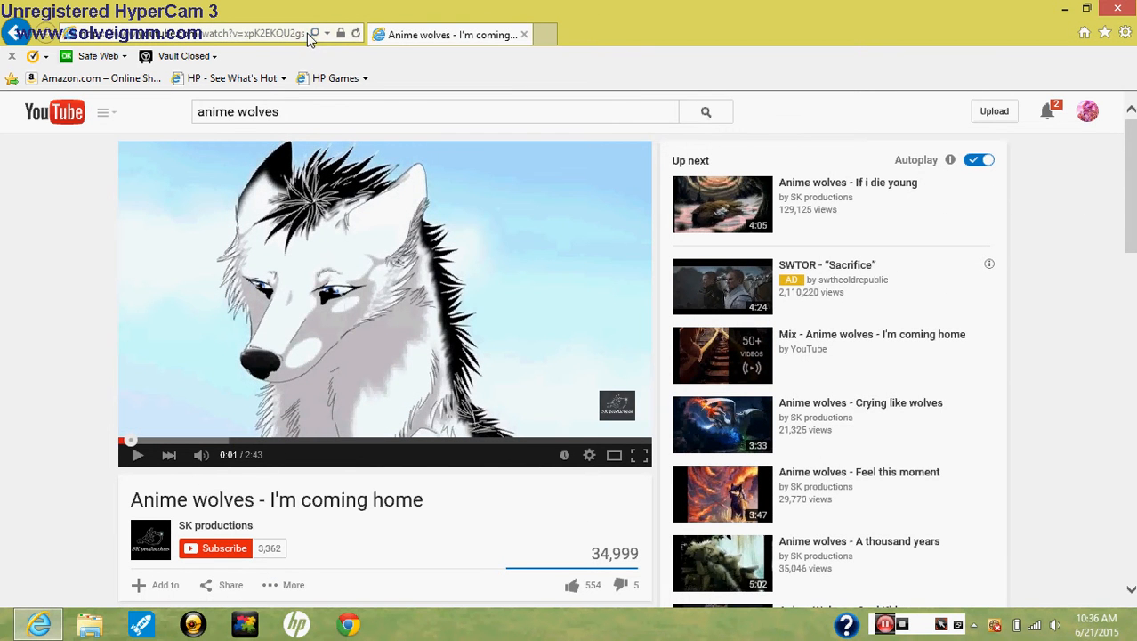
right_click(267, 34)
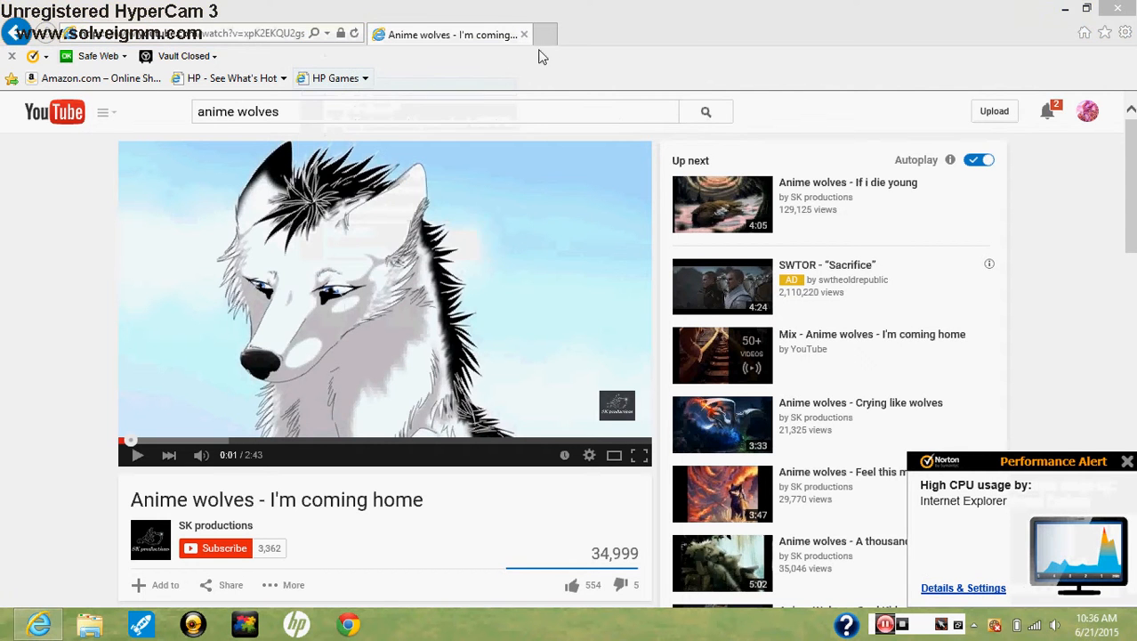
left_click(545, 34)
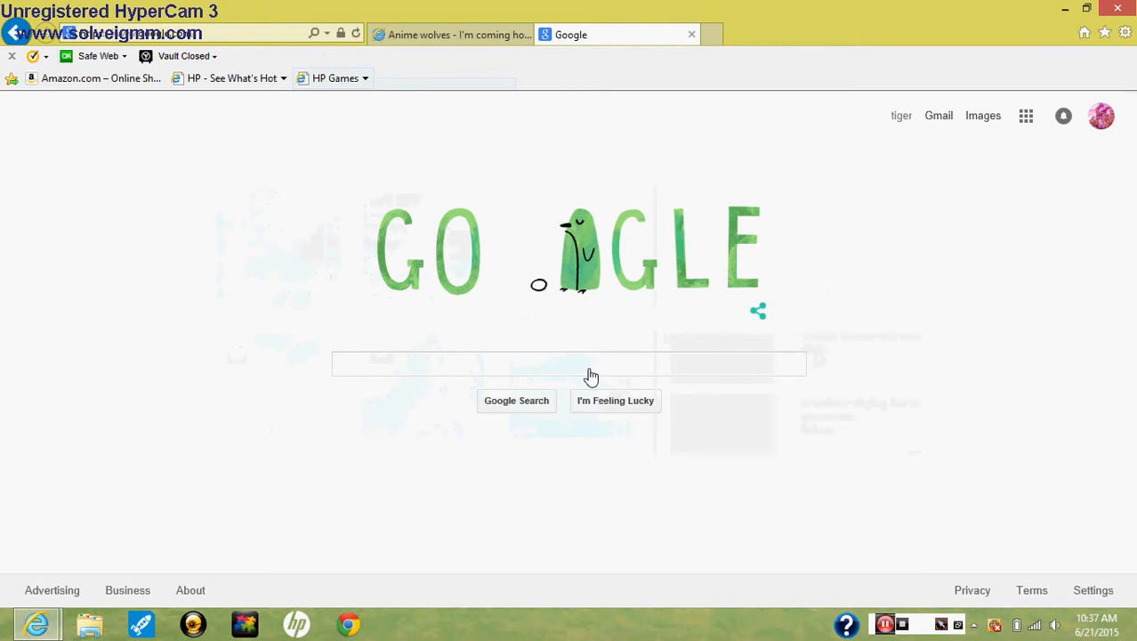
Step: Search Google for 'vidtomp3' and follow the result to the VidToMP3 converter site
left_click(591, 363)
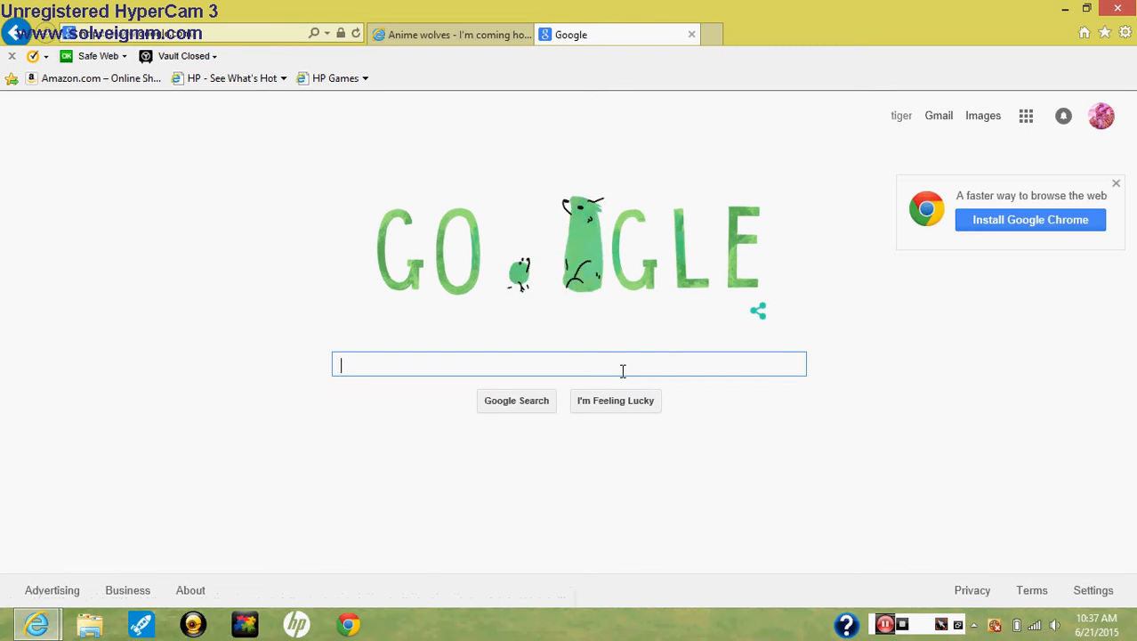
type("v")
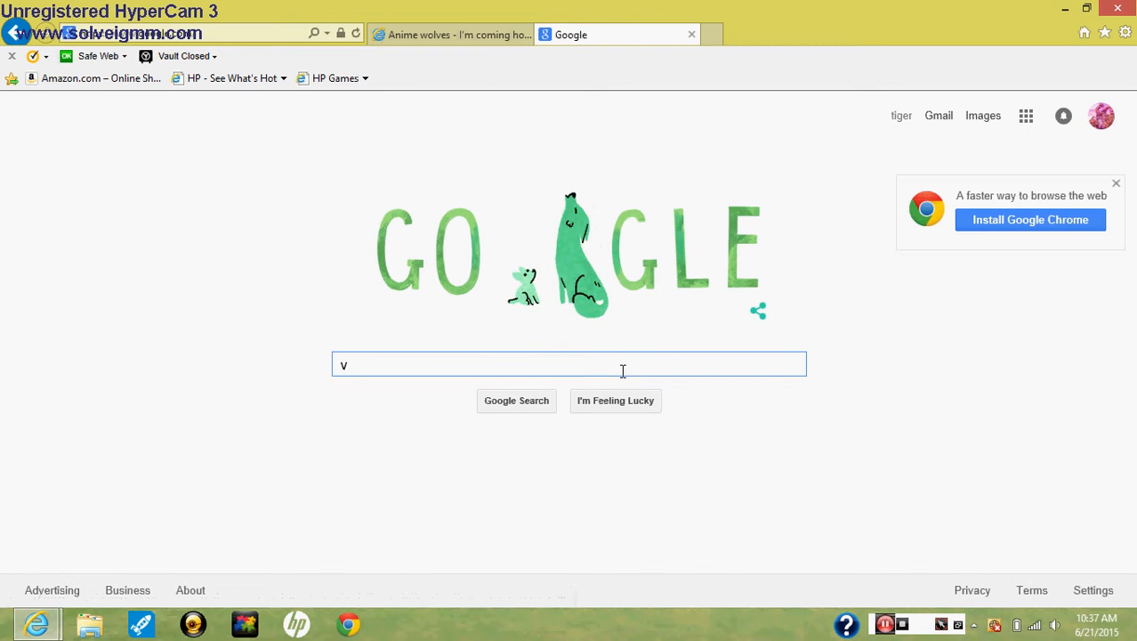
type("id")
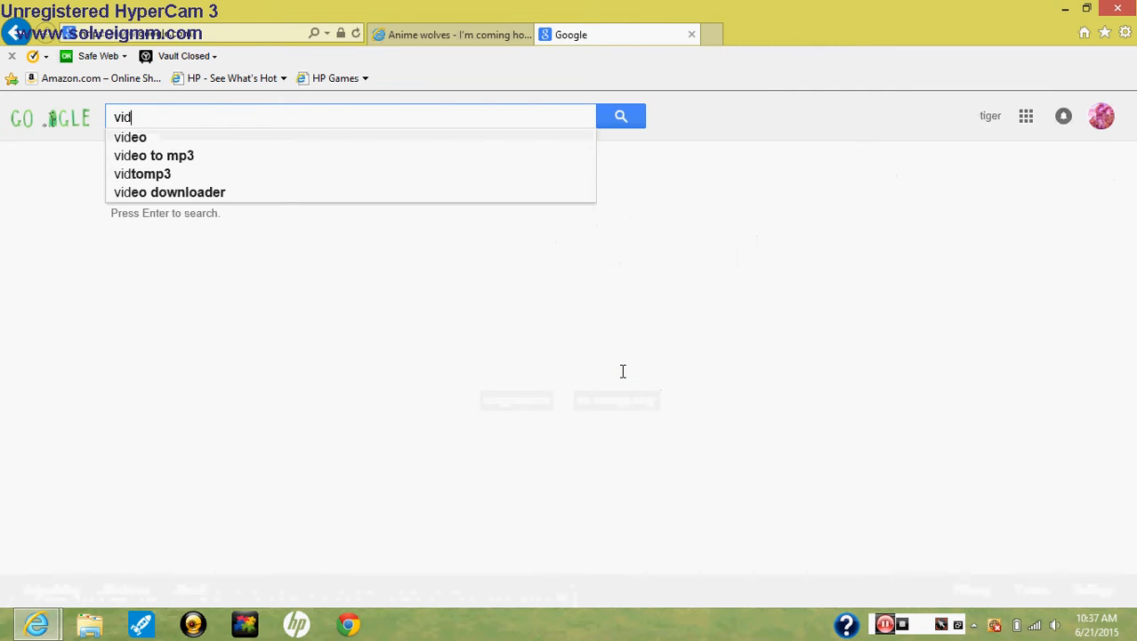
mouse_move(166, 174)
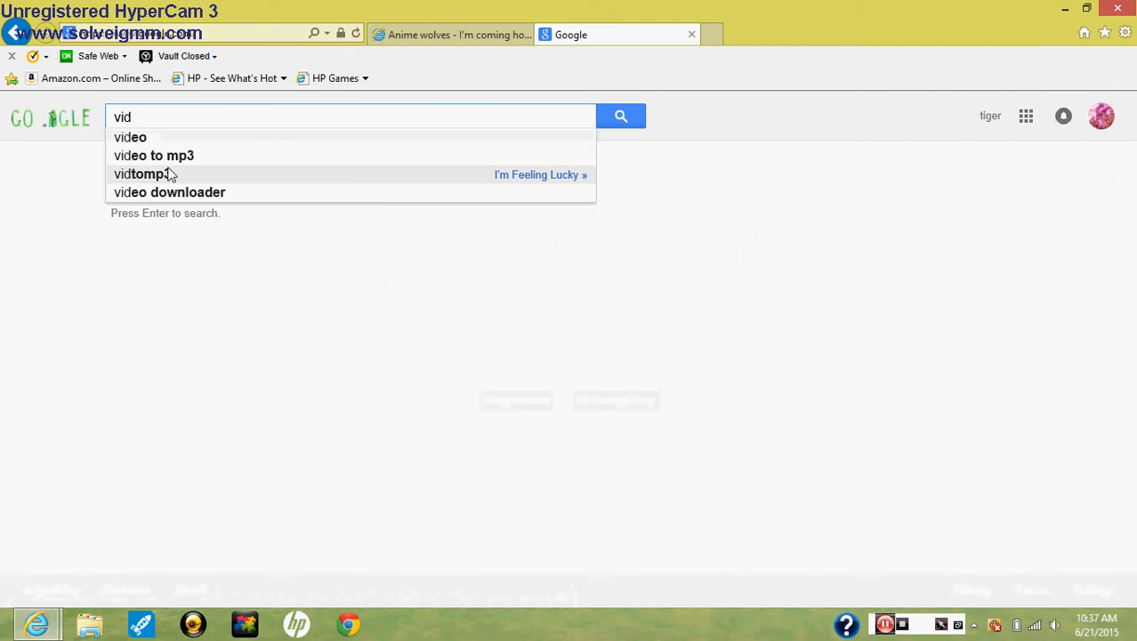
left_click(146, 174)
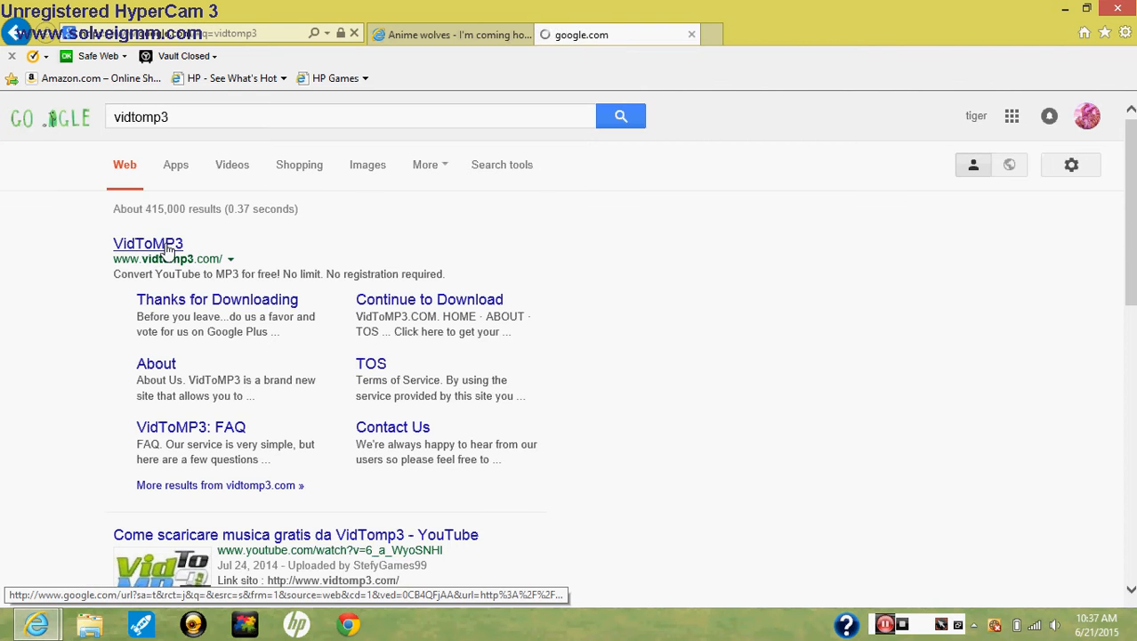
left_click(147, 242)
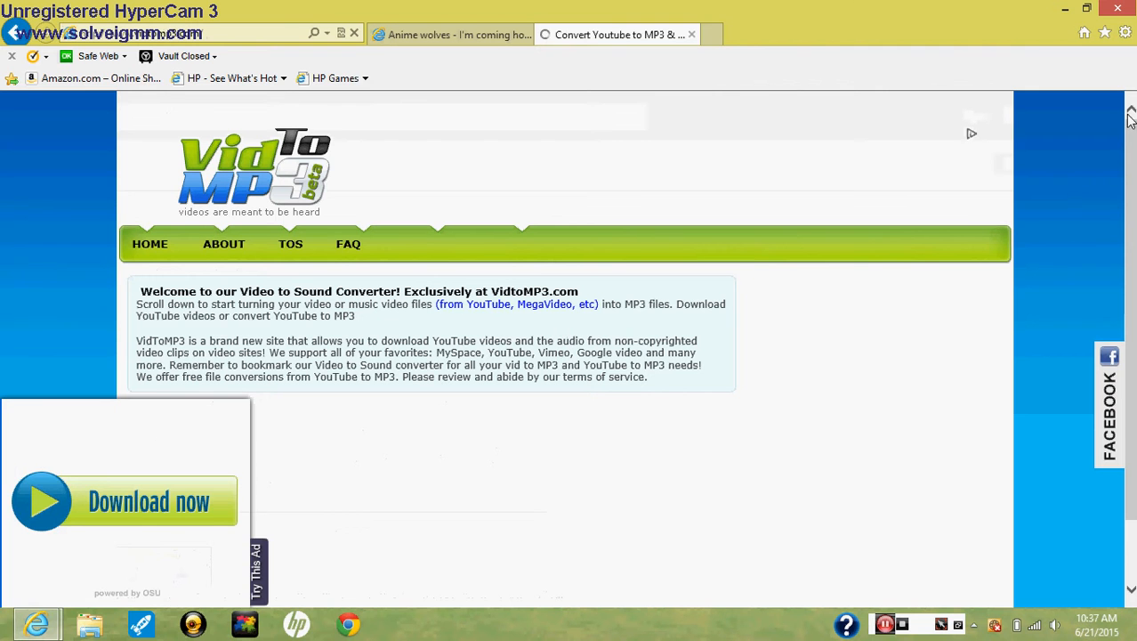
mouse_move(299, 449)
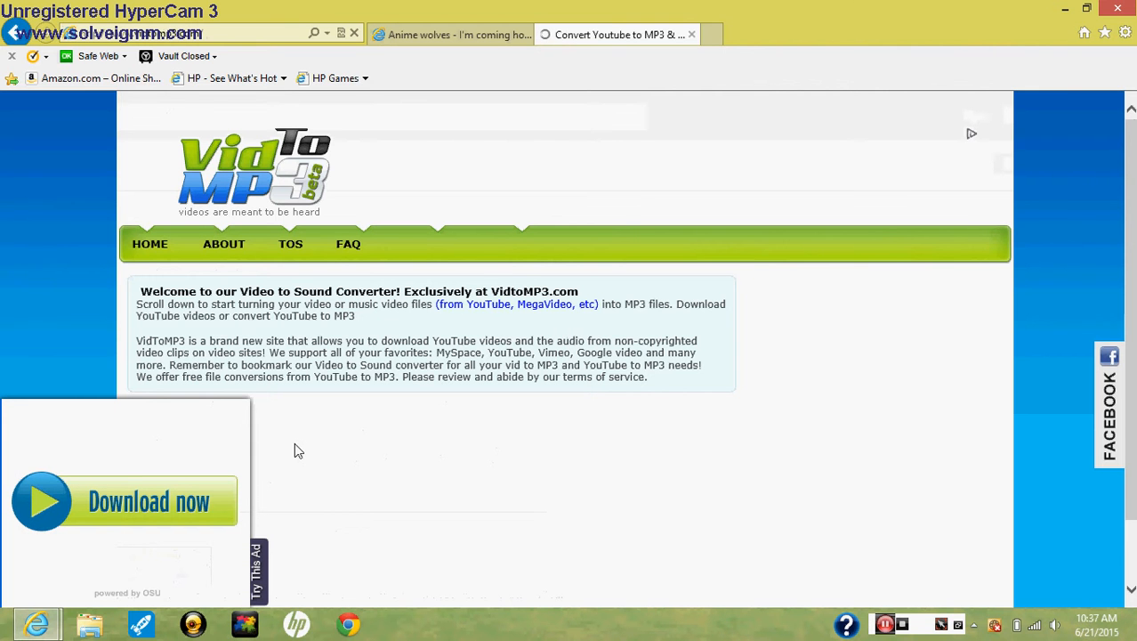
mouse_move(152, 537)
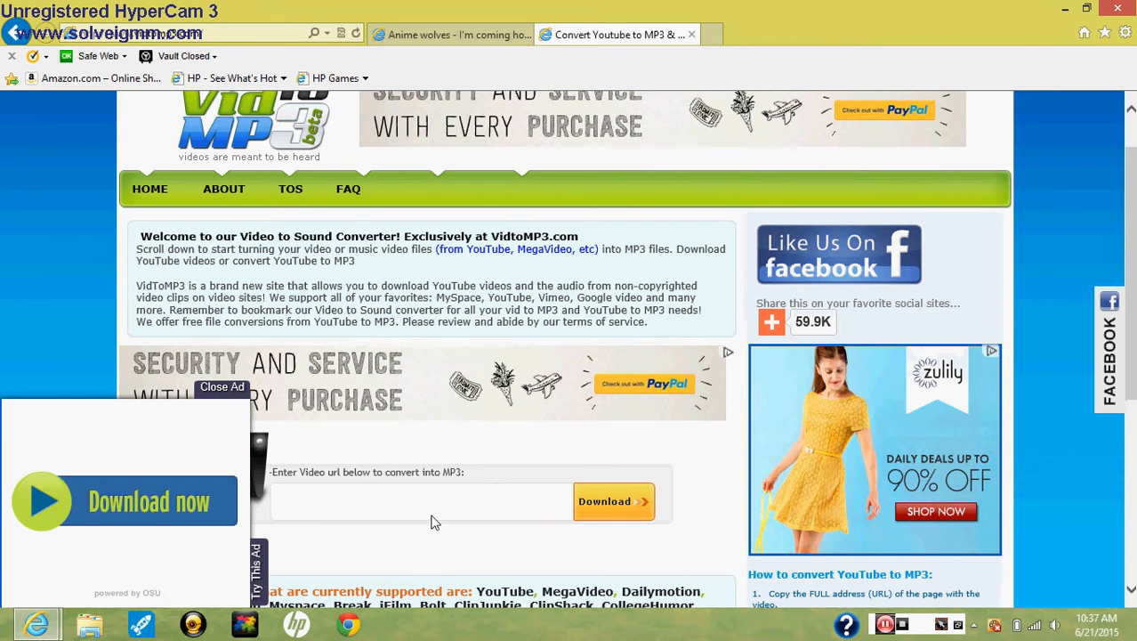
Step: Paste the YouTube link into the 'Enter Video url' field and submit it with Download
left_click(220, 388)
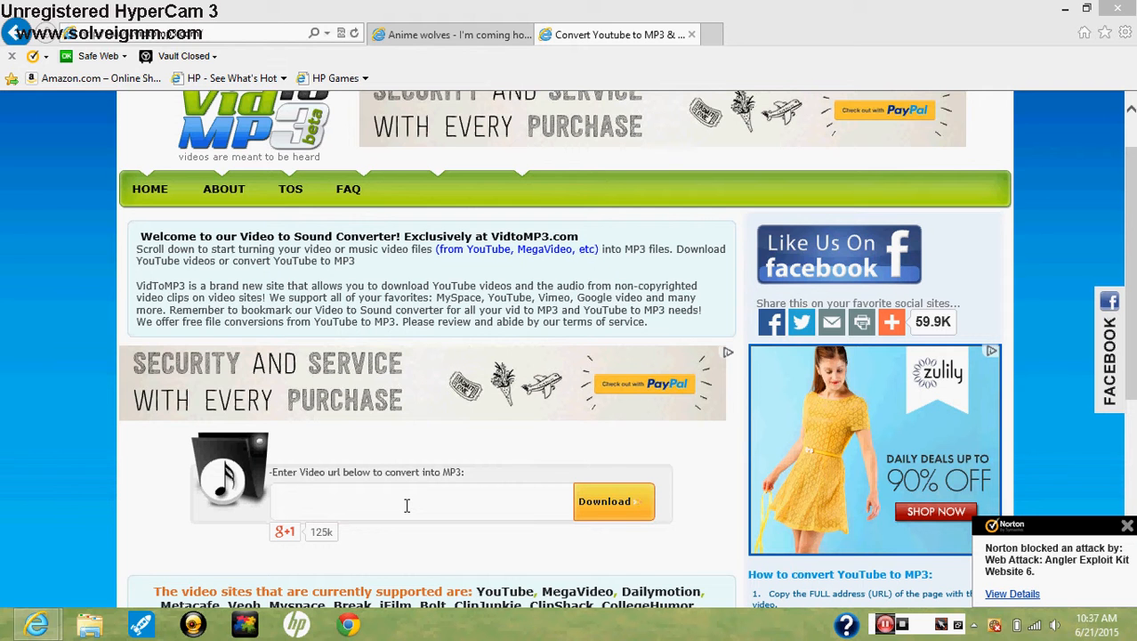
left_click(405, 506)
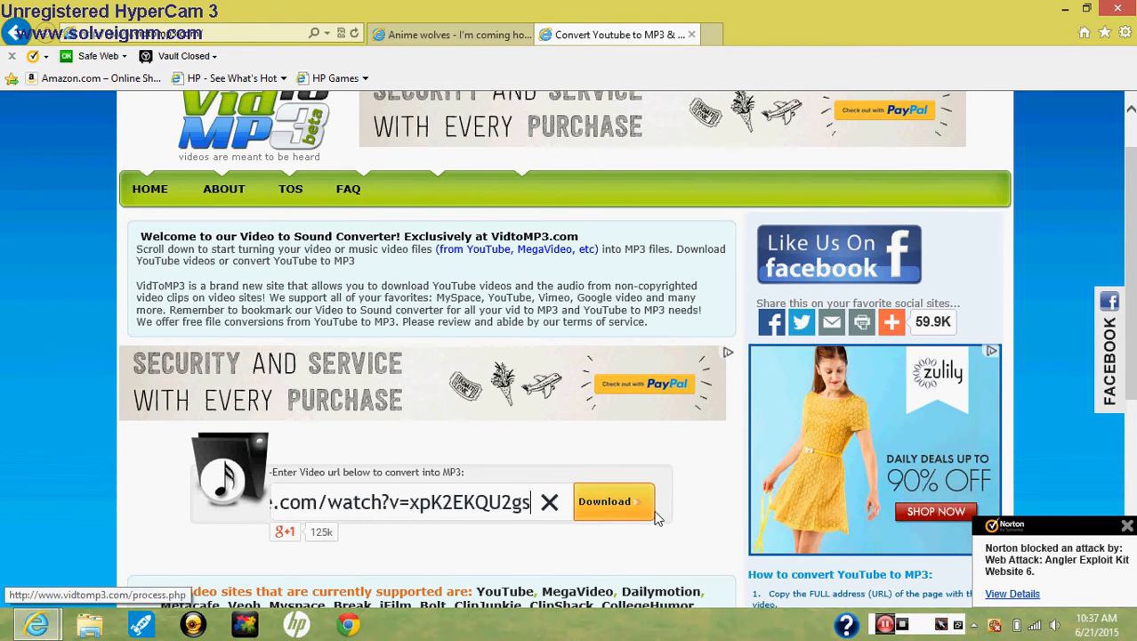
left_click(612, 502)
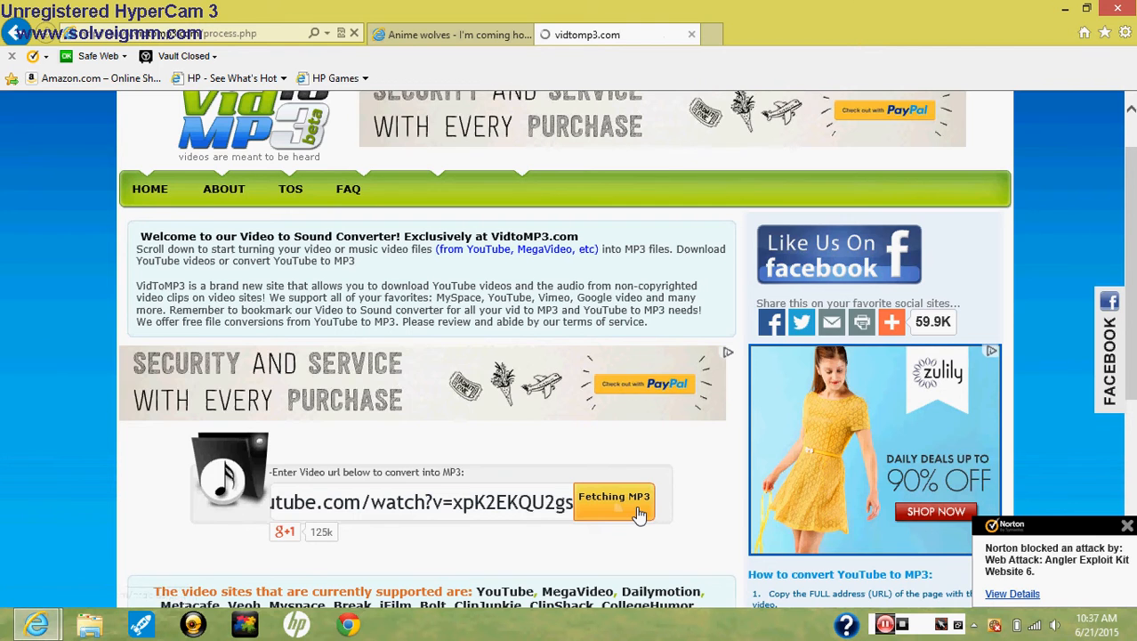
left_click(612, 497)
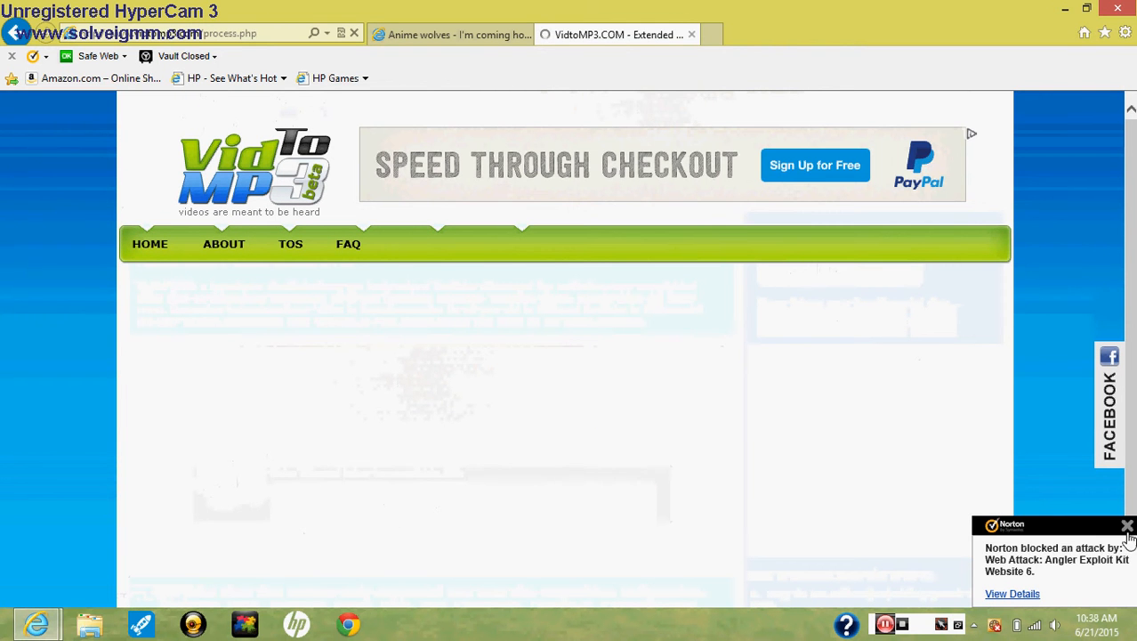
Step: Dismiss the Norton security notification while the conversion runs
left_click(1125, 525)
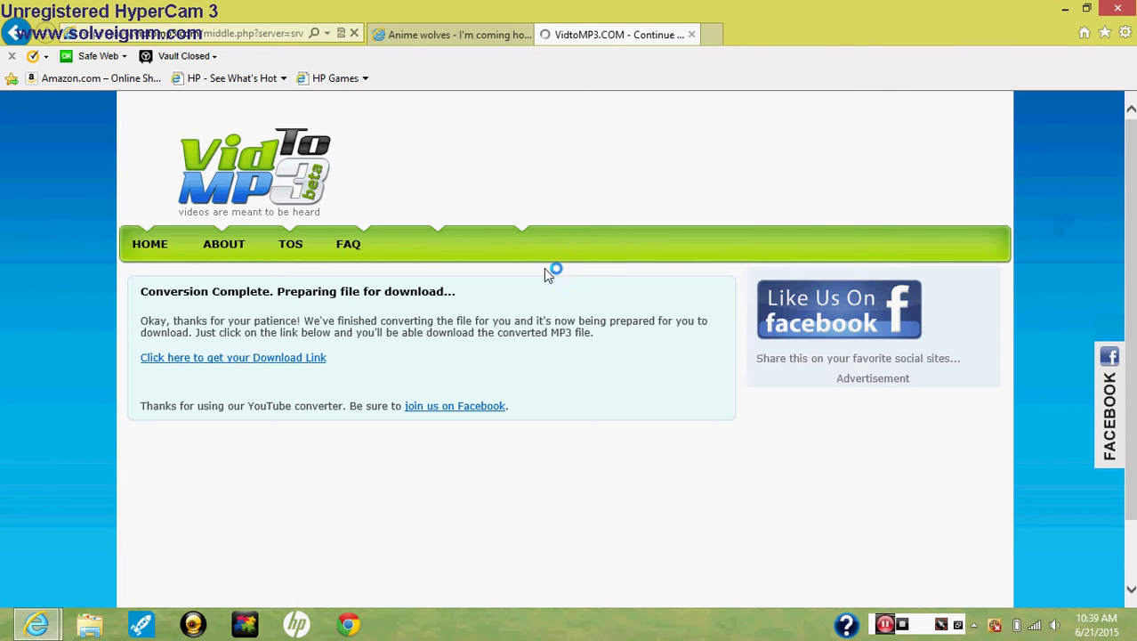
Step: Get the download link and start the 'Download MP3' of the converted song
left_click(232, 358)
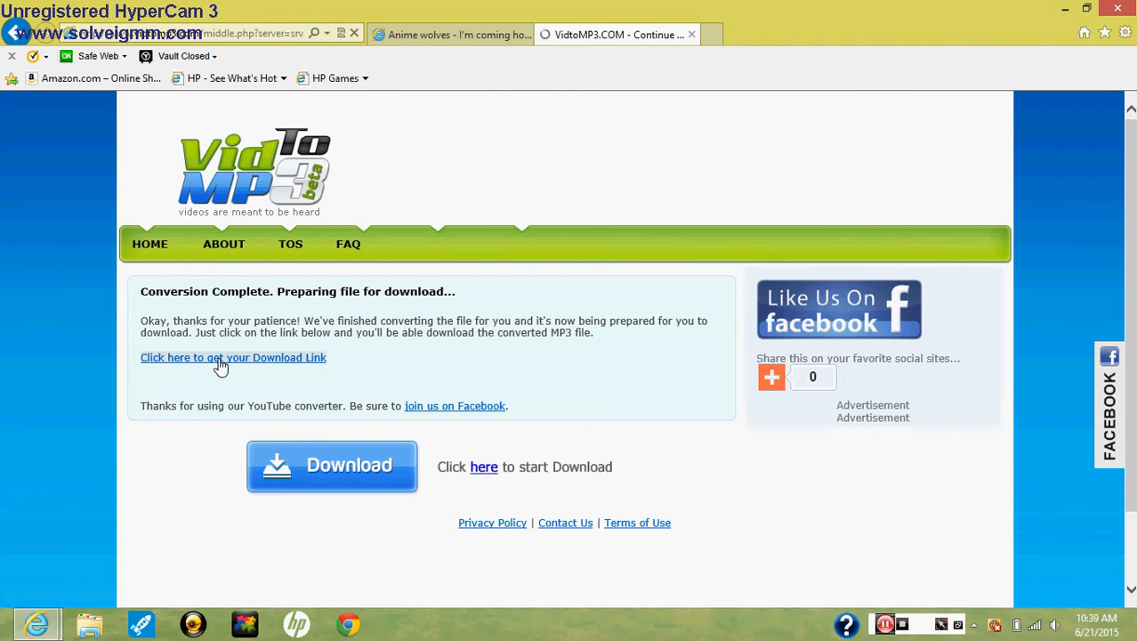
mouse_move(221, 367)
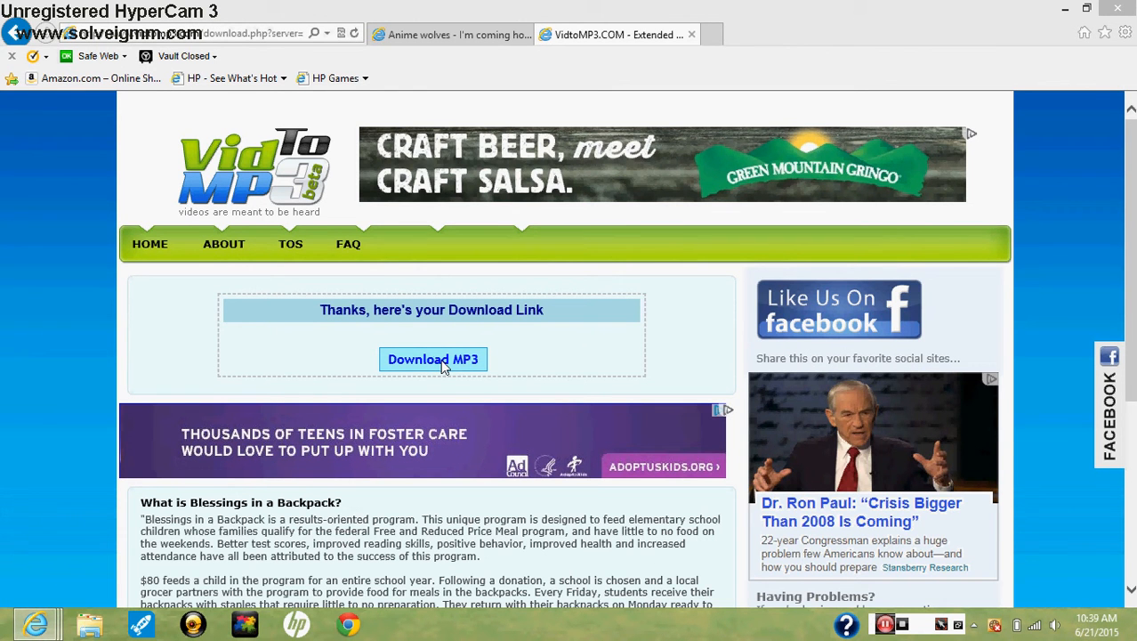
left_click(432, 360)
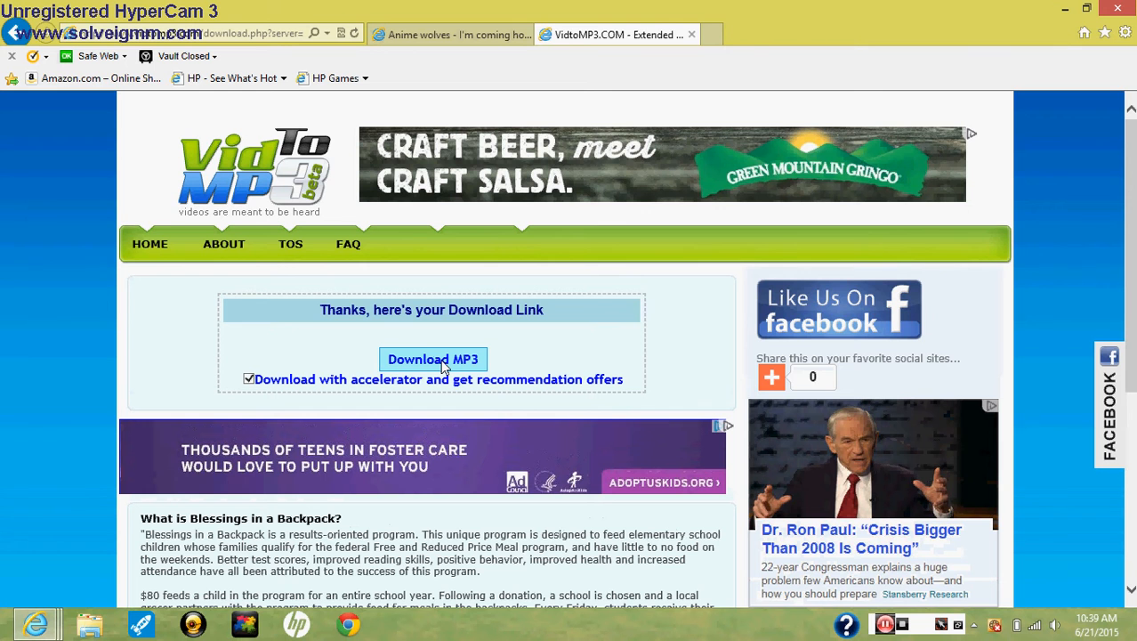
left_click(432, 360)
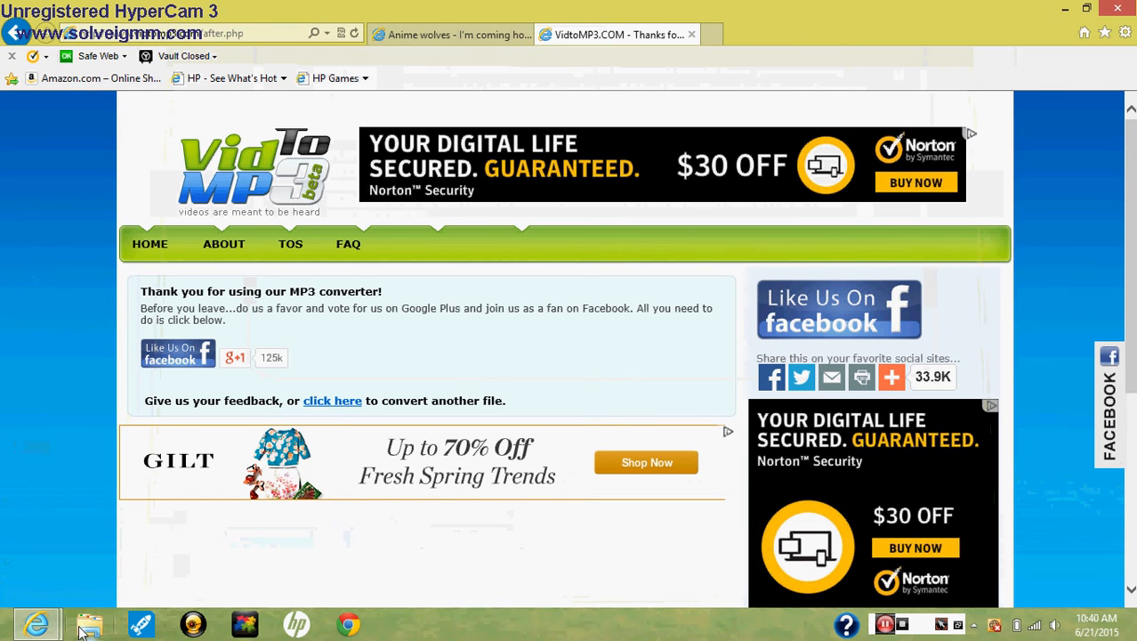
Step: Show the Downloads folder in File Explorer and select the Anime wolves song file
left_click(87, 623)
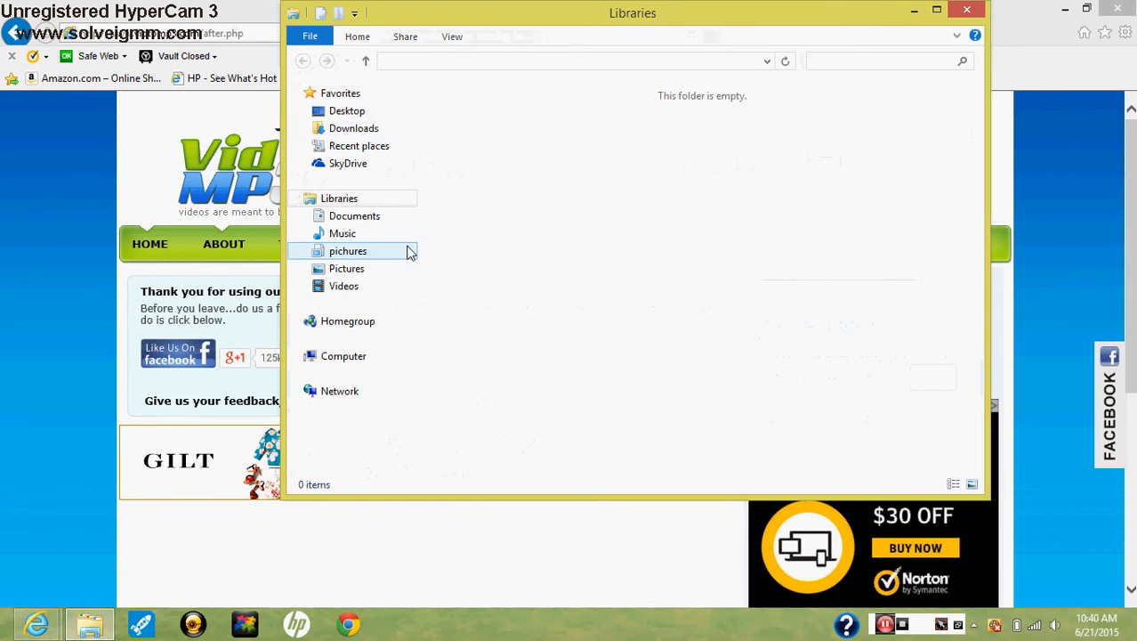
left_click(354, 128)
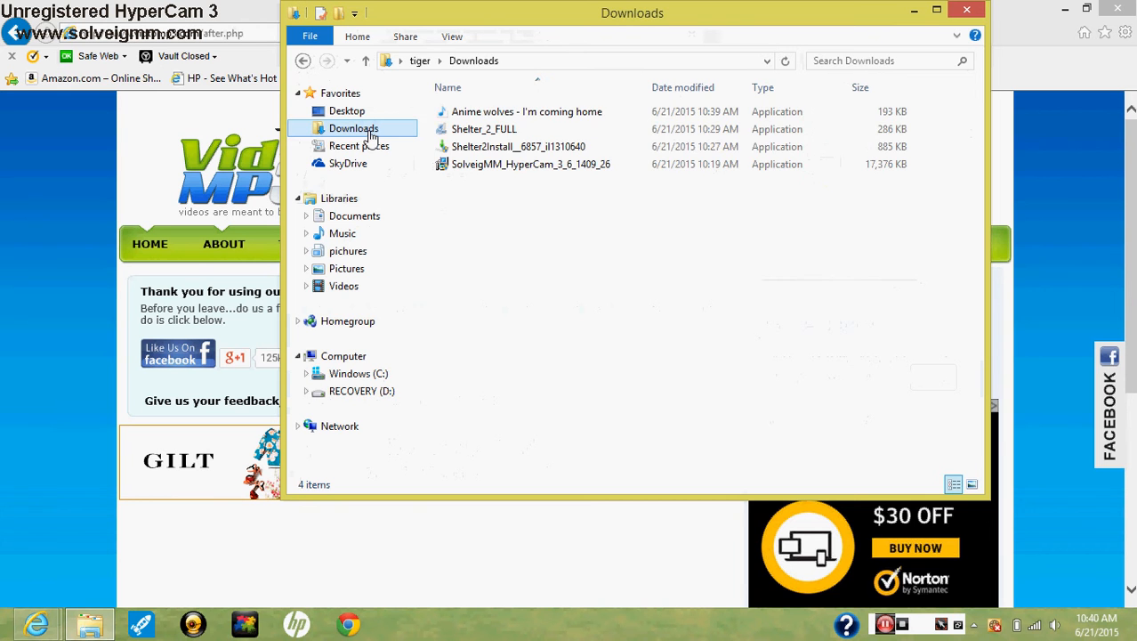
left_click(523, 111)
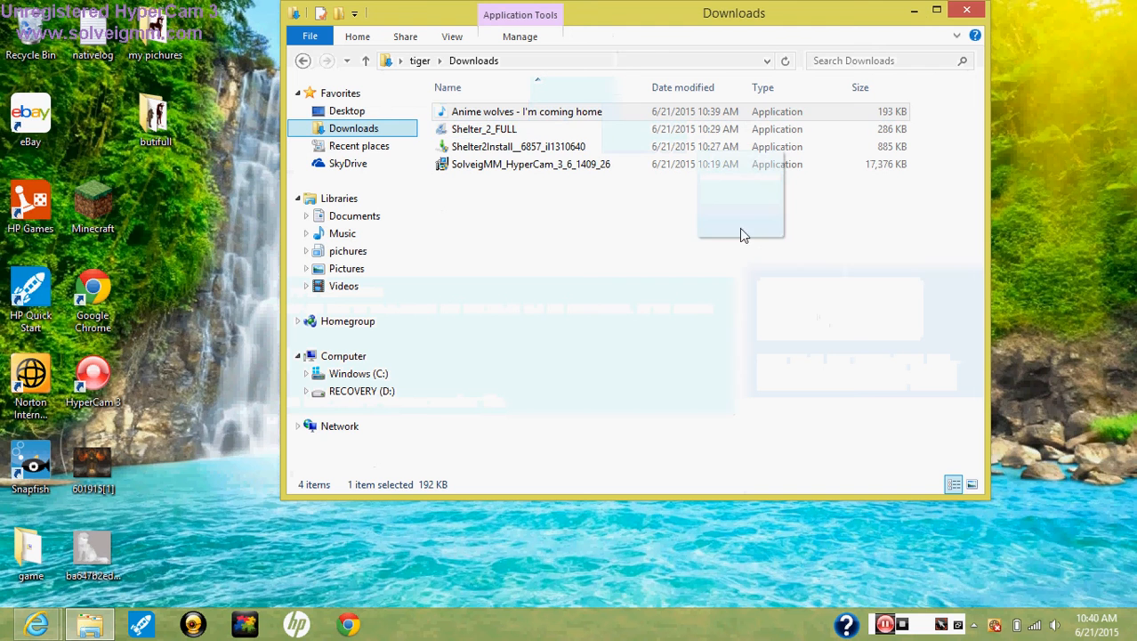
Step: Drag the song from Downloads to the desktop, then place it in Libraries > Music
left_click_drag(527, 111, 1031, 228)
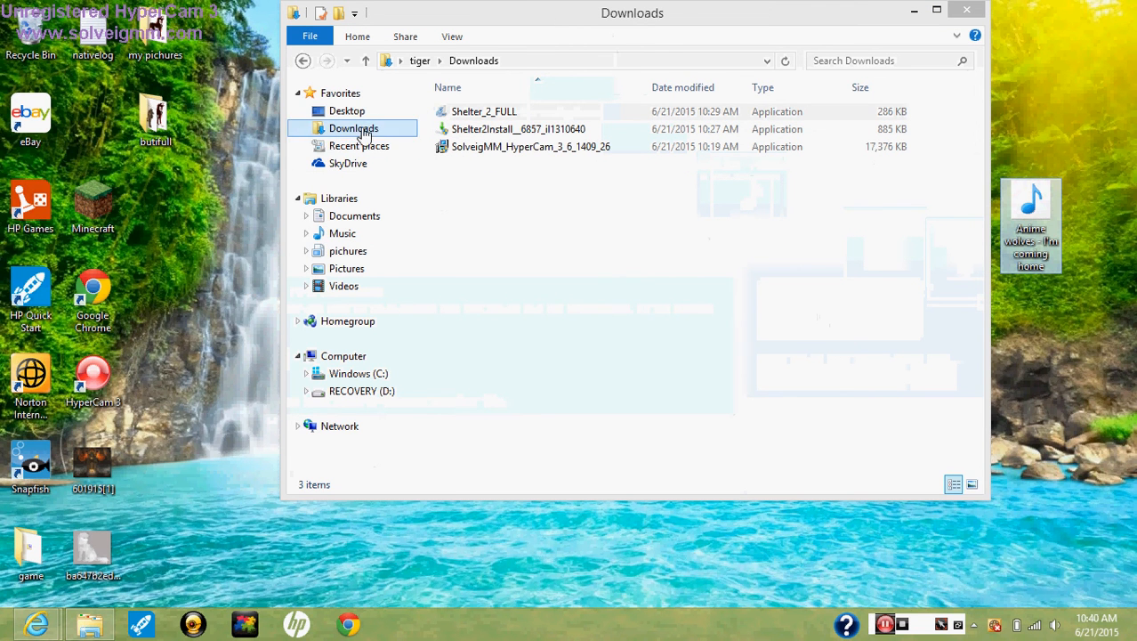
left_click(339, 232)
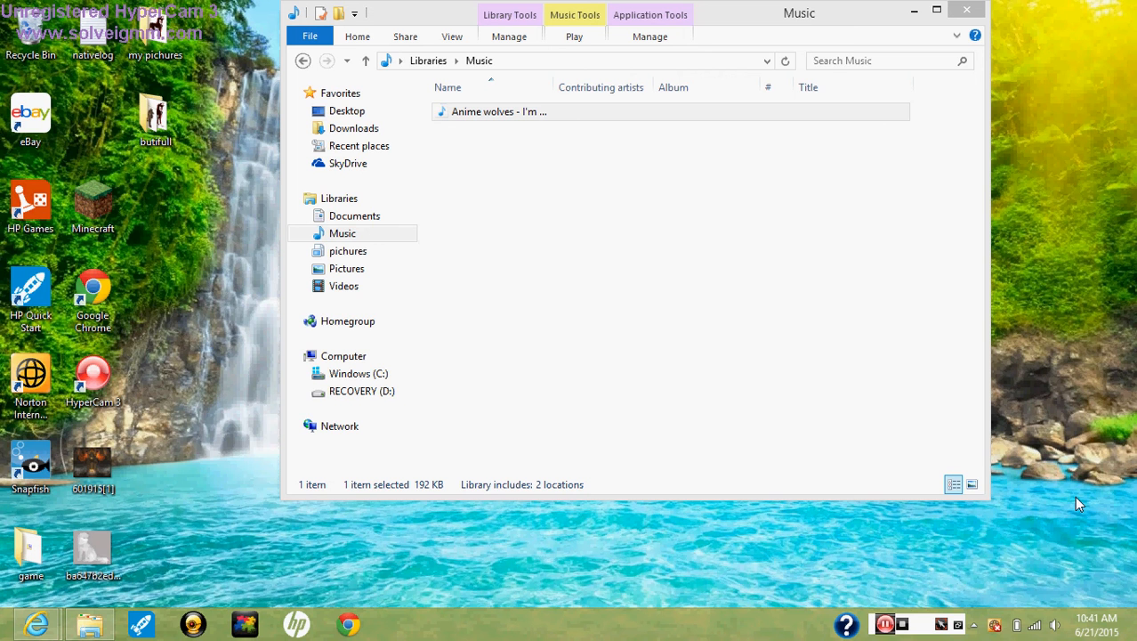
mouse_move(979, 590)
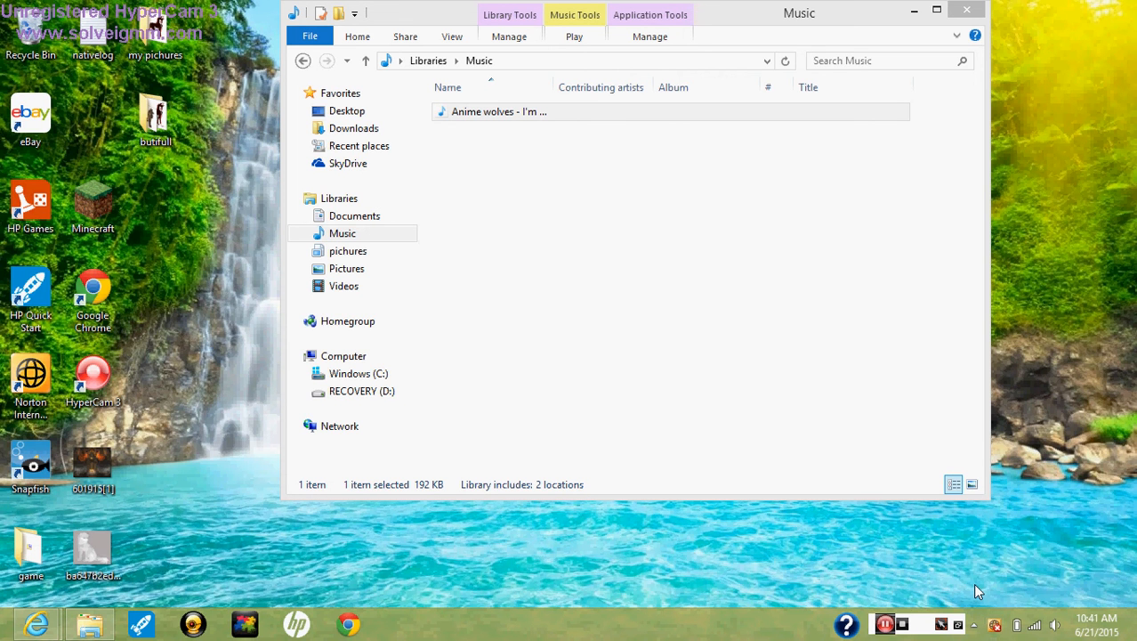